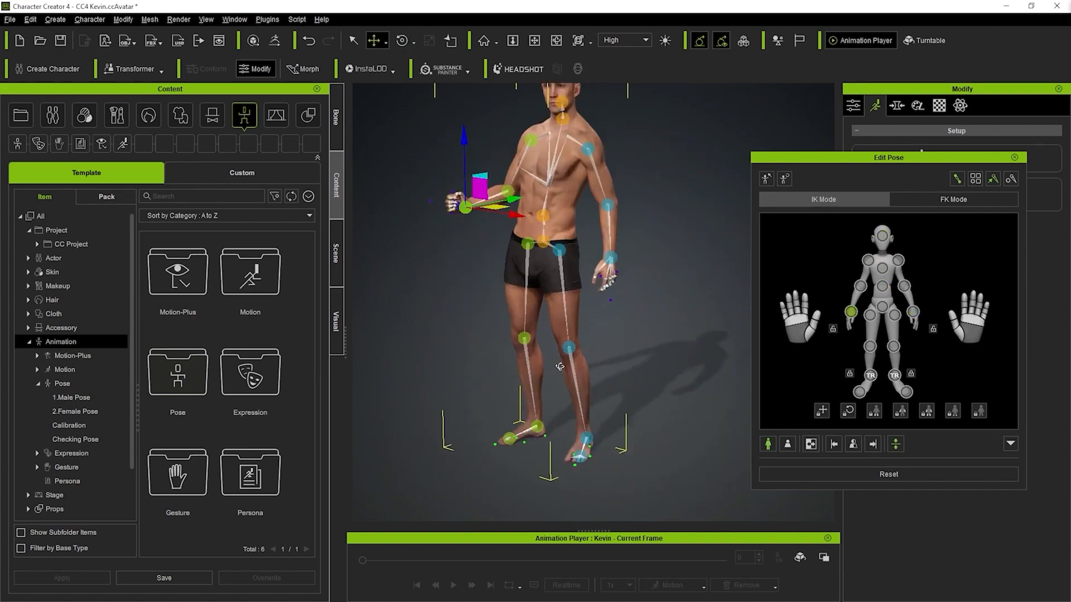
# - Close Edit Pose and push the Morph sliders toward a broad, heavily muscled build
pyautogui.click(1013, 157)
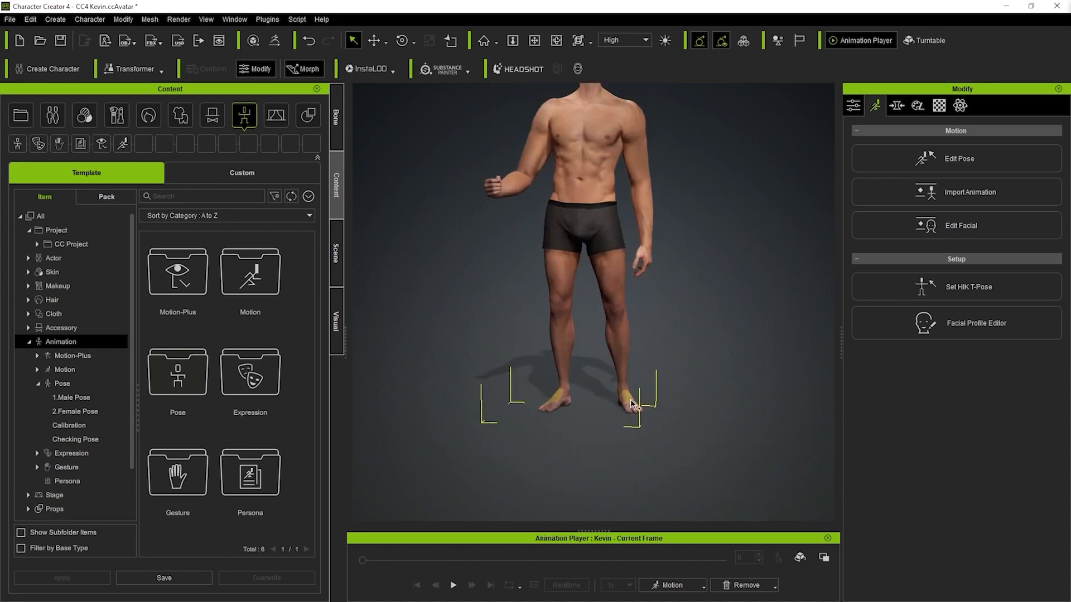
pyautogui.click(335, 253)
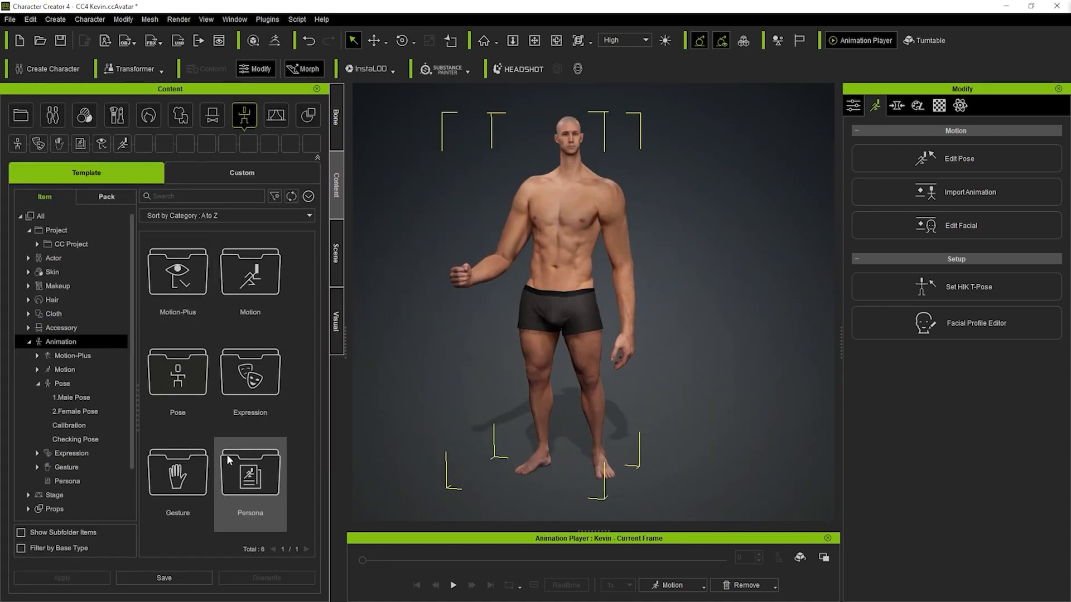
pyautogui.click(68, 425)
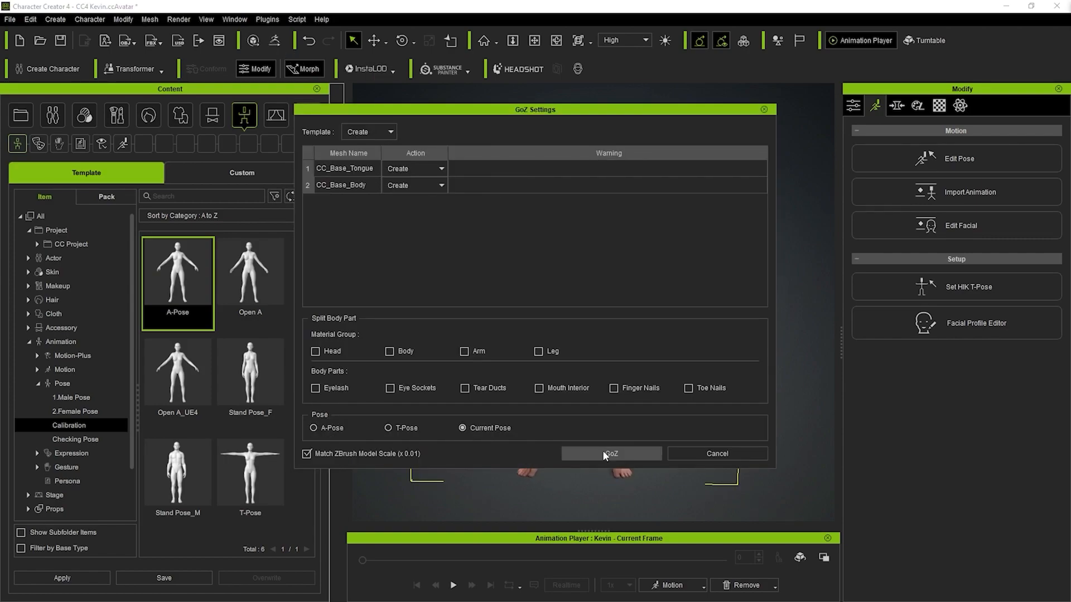
# - Send the base body and tongue meshes to ZBrush via GoZ in the Calibration A-Pose
pyautogui.click(610, 454)
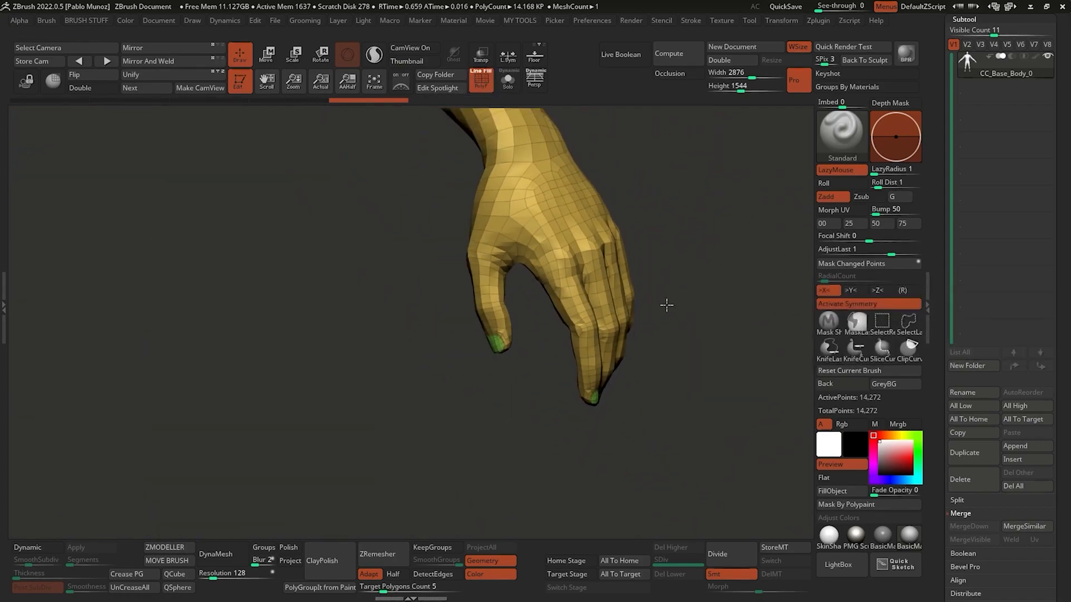
# - Mask off the hand with MaskPen/SelectLasso and puff the toes into rounder shapes with Inflat
pyautogui.moveTo(666, 306); pyautogui.dragTo(726, 346)
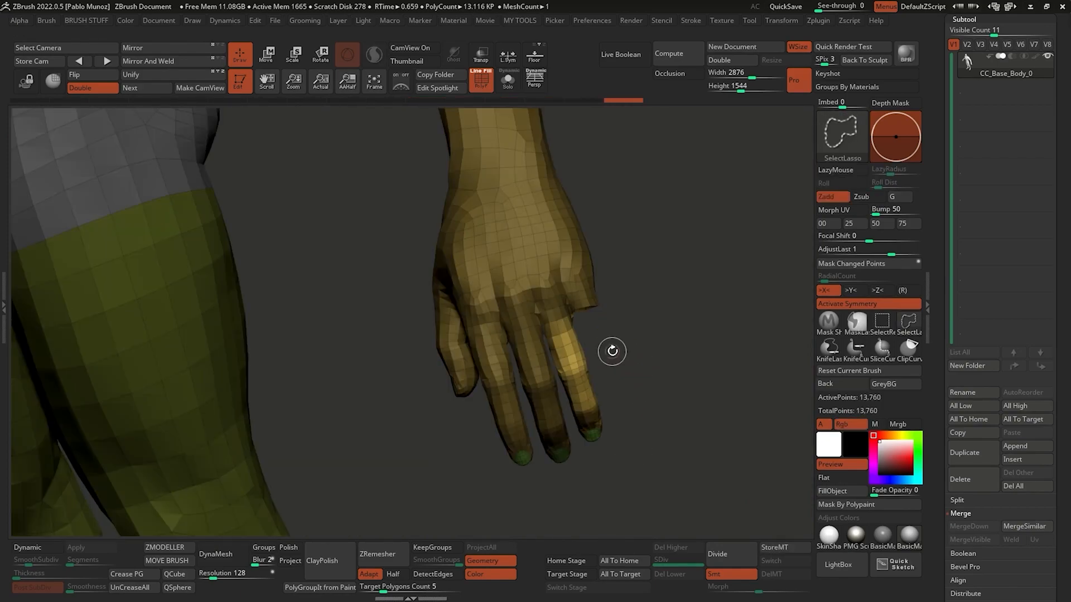
pyautogui.click(266, 55)
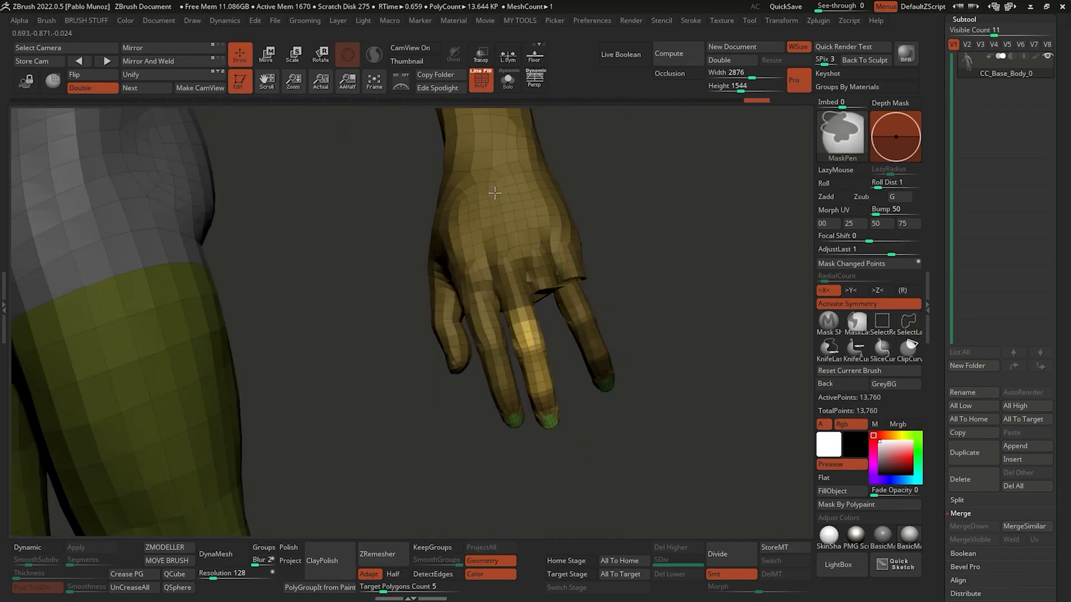
pyautogui.click(266, 54)
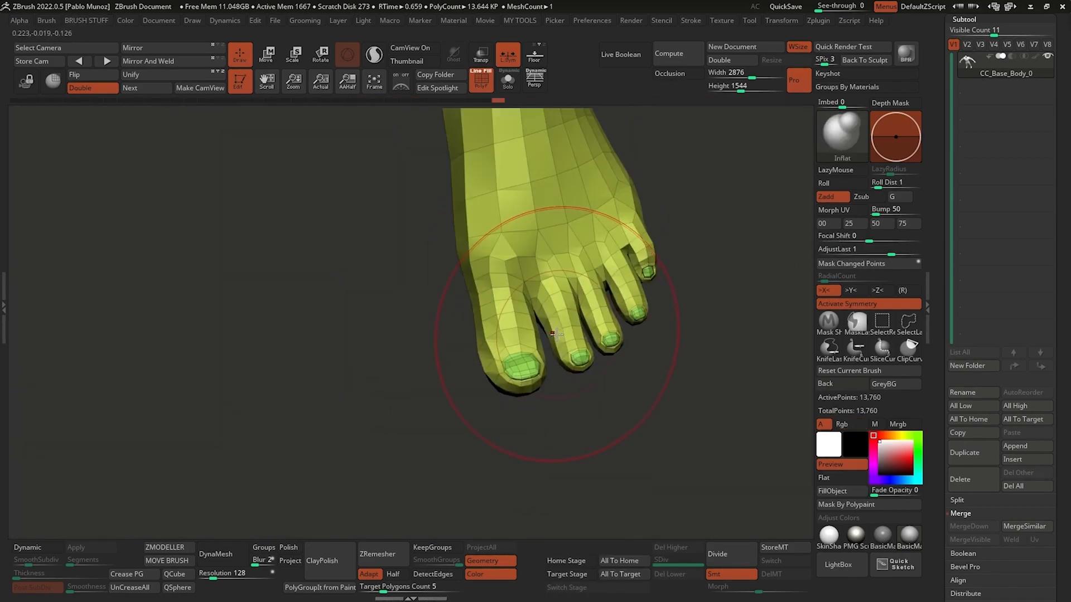
pyautogui.moveTo(557, 335); pyautogui.dragTo(563, 267)
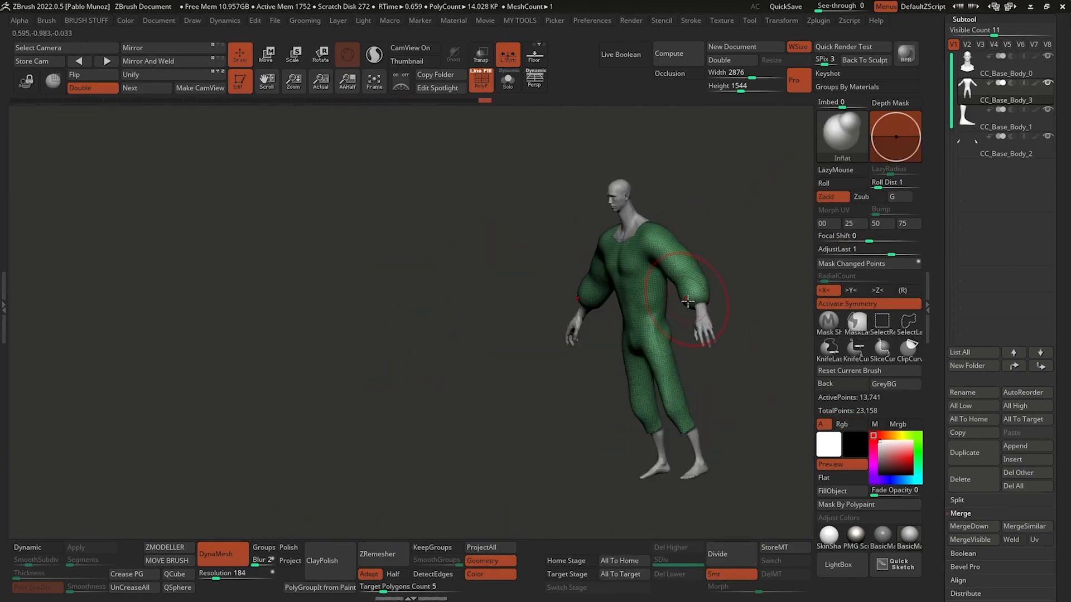
# - Inflate the extracted suit's upper arm into a puffy sleeve with the Inflat brush
pyautogui.moveTo(685, 302); pyautogui.dragTo(614, 328)
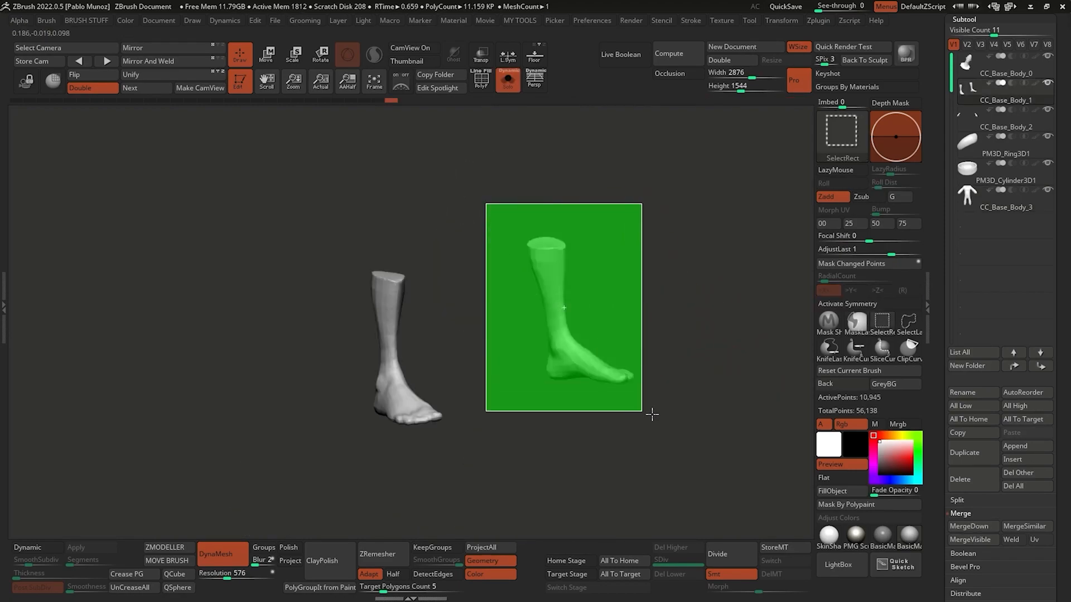
# - Duplicate the foot subtool and hide the rest of the body, leaving it ready for the Gizmo
pyautogui.click(867, 304)
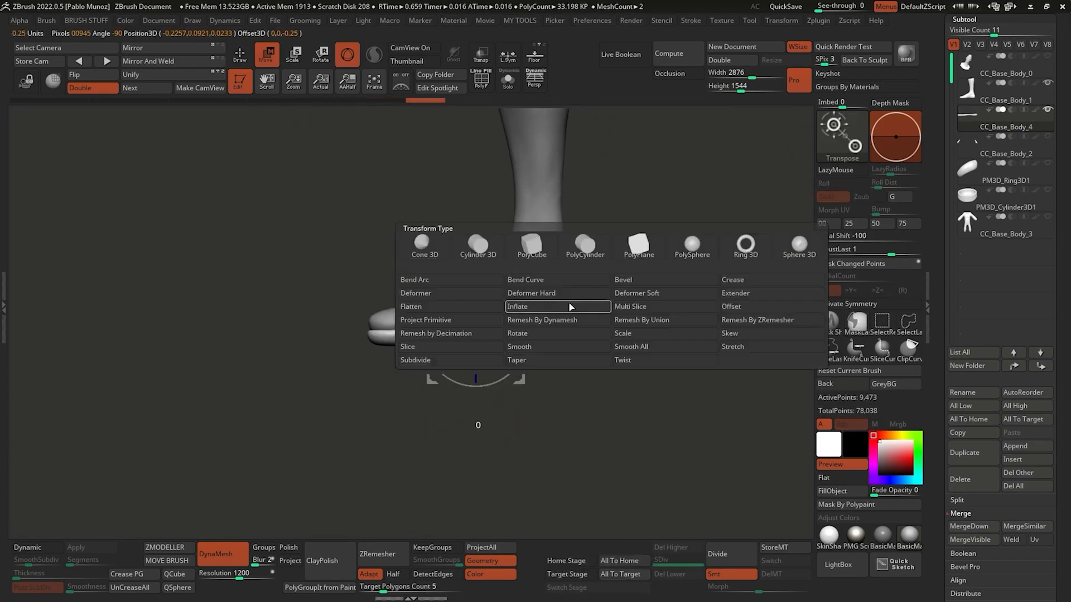
pyautogui.click(518, 306)
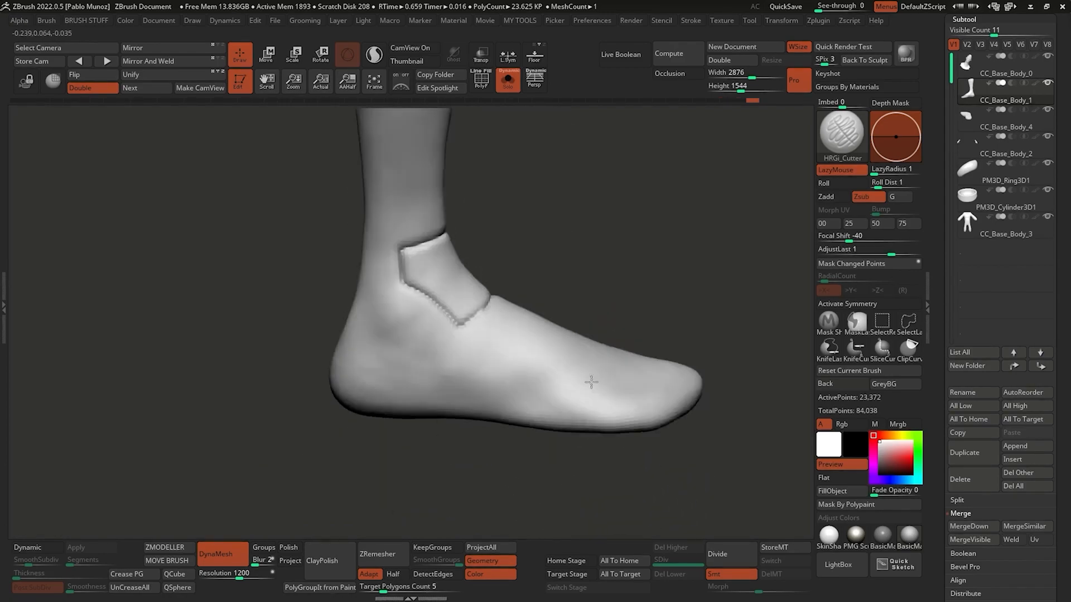
# - Carve seam lines along the boot's toe and around its heel with HRGi_Cutter
pyautogui.moveTo(591, 382); pyautogui.dragTo(502, 316)
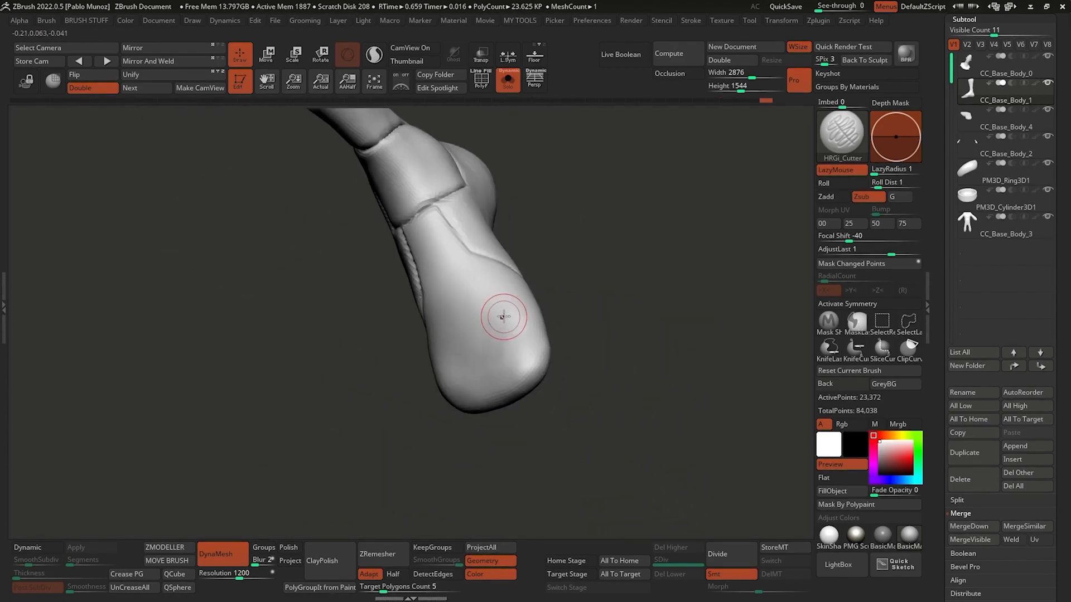
pyautogui.moveTo(503, 315); pyautogui.dragTo(494, 279)
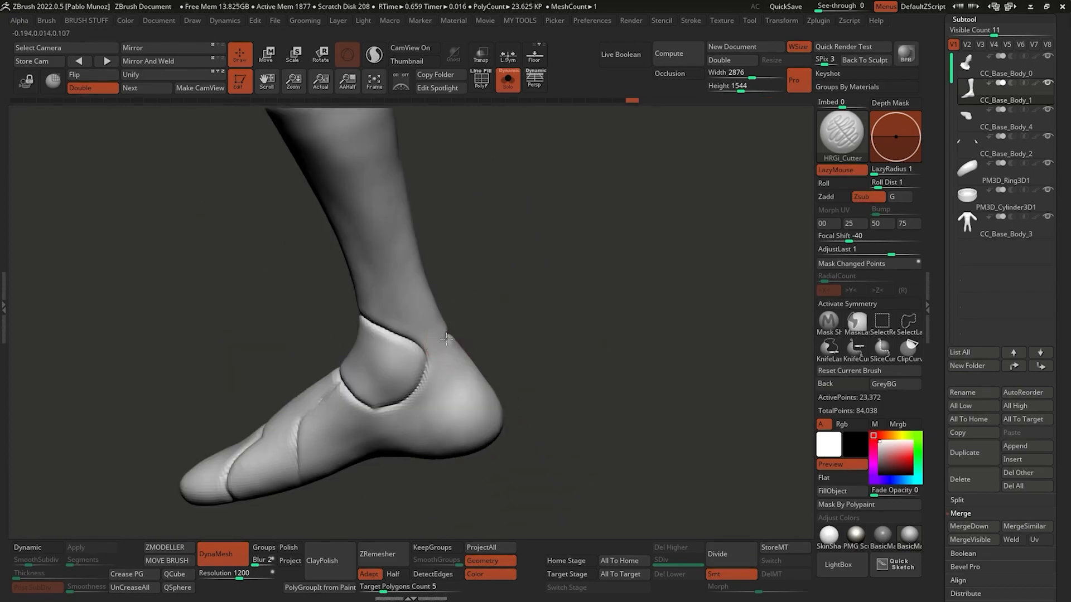
pyautogui.moveTo(443, 339); pyautogui.dragTo(431, 394)
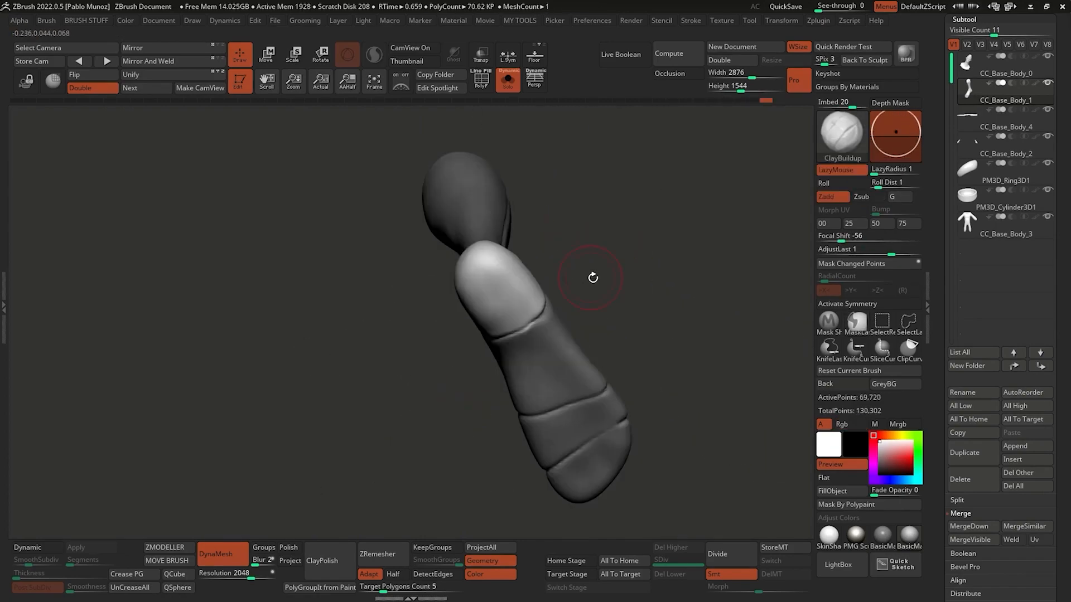
pyautogui.click(265, 54)
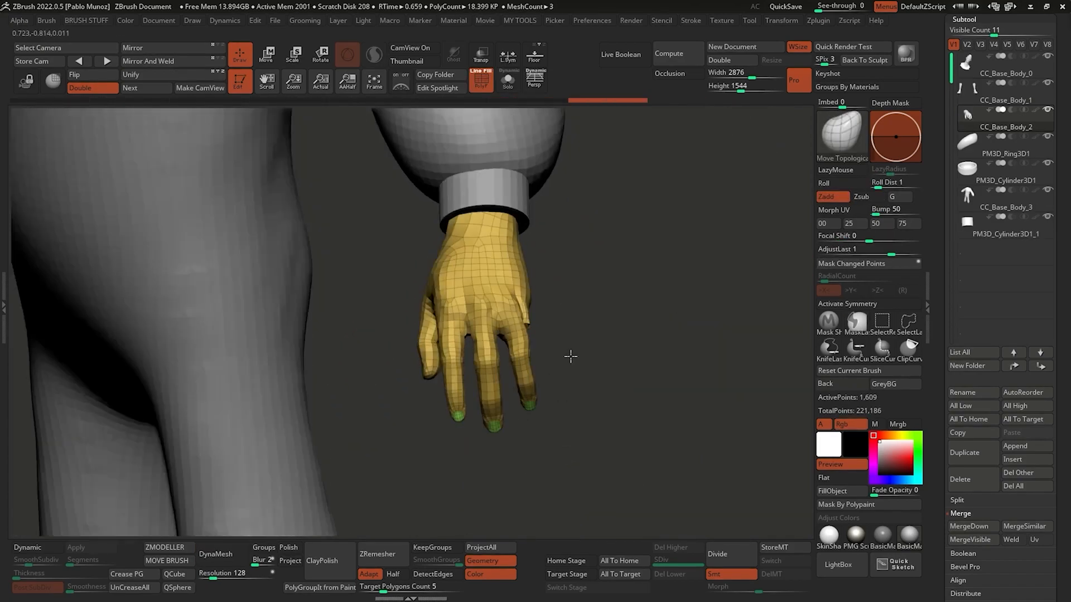
# - Insert a PM3D Cylinder subtool as a cuff ring at the wrist
pyautogui.click(215, 555)
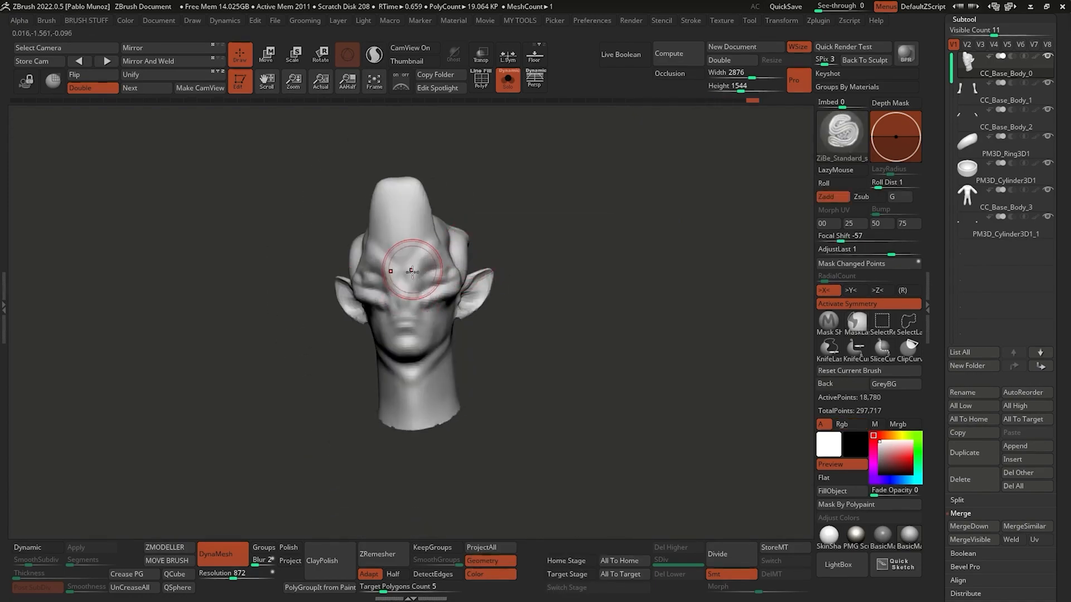
# - Build up the heavy brow, the tall crest and the swept-back rear of the head with ClayBuildup
pyautogui.moveTo(410, 270); pyautogui.dragTo(412, 212)
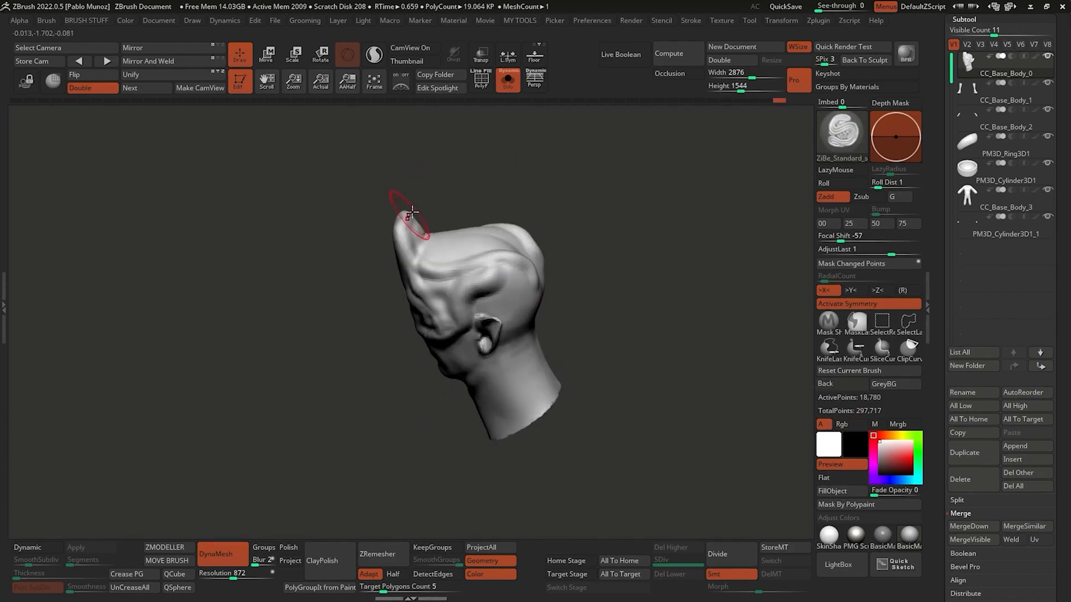
pyautogui.moveTo(412, 212); pyautogui.dragTo(416, 351)
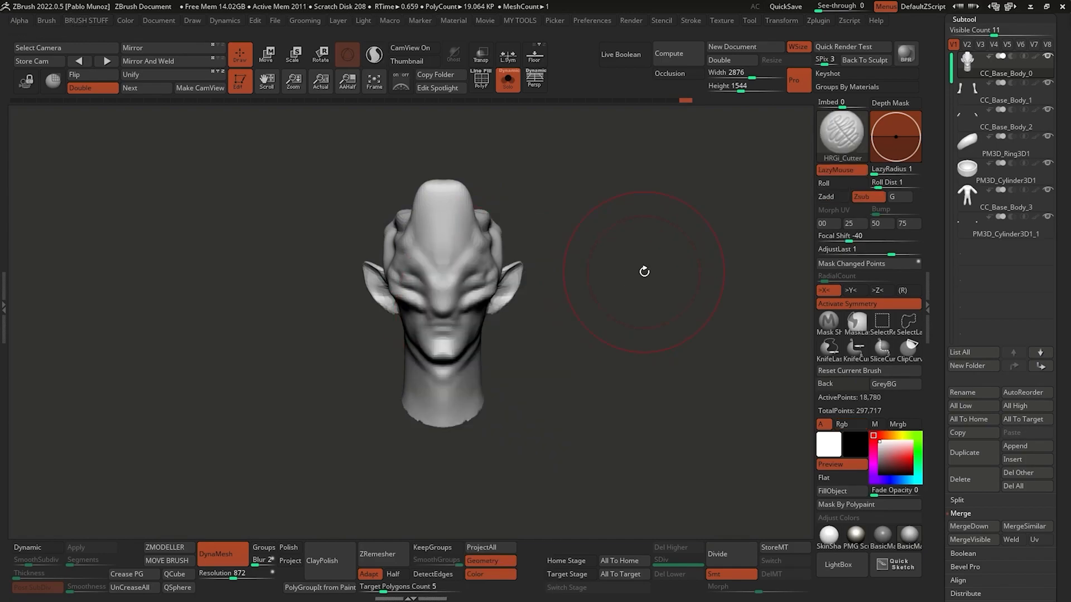
pyautogui.moveTo(644, 271); pyautogui.dragTo(455, 194)
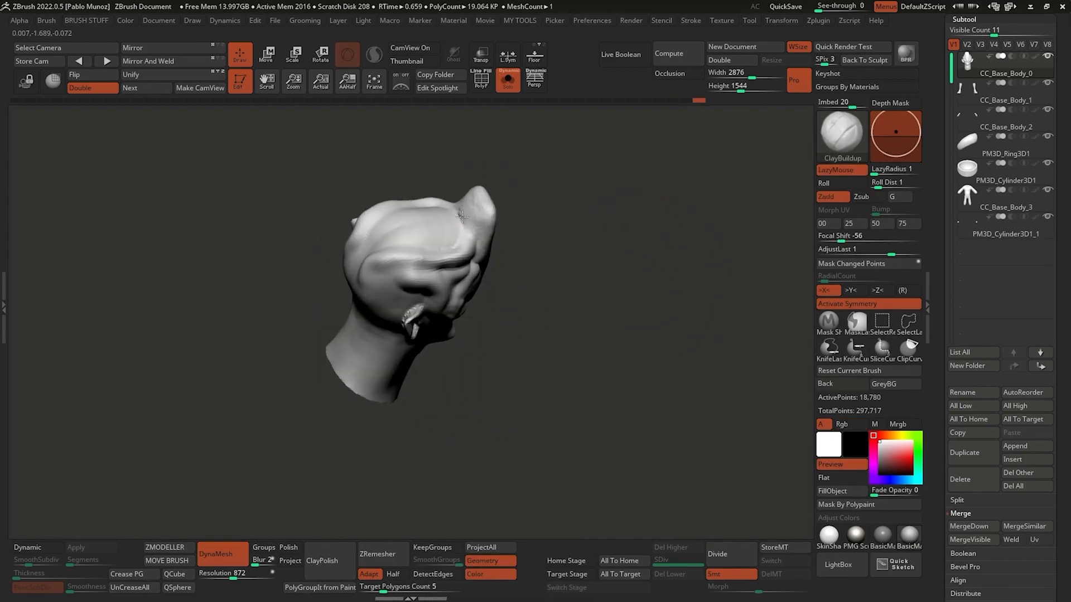
pyautogui.moveTo(461, 218); pyautogui.dragTo(513, 258)
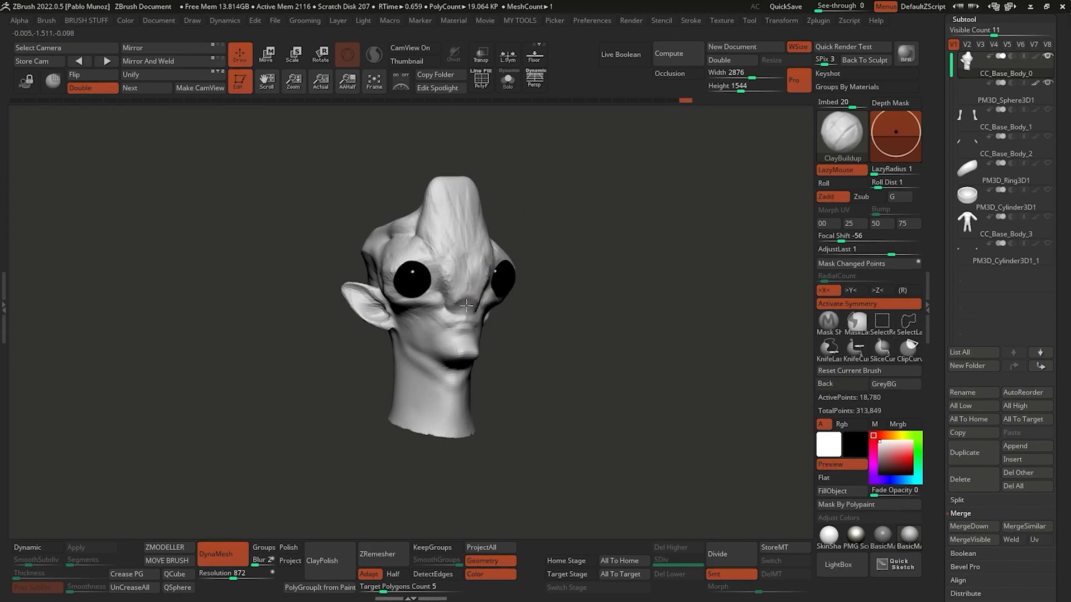
# - Sculpt the face around the eye sockets to seat the mirrored black sphere eyes
pyautogui.moveTo(464, 303); pyautogui.dragTo(556, 348)
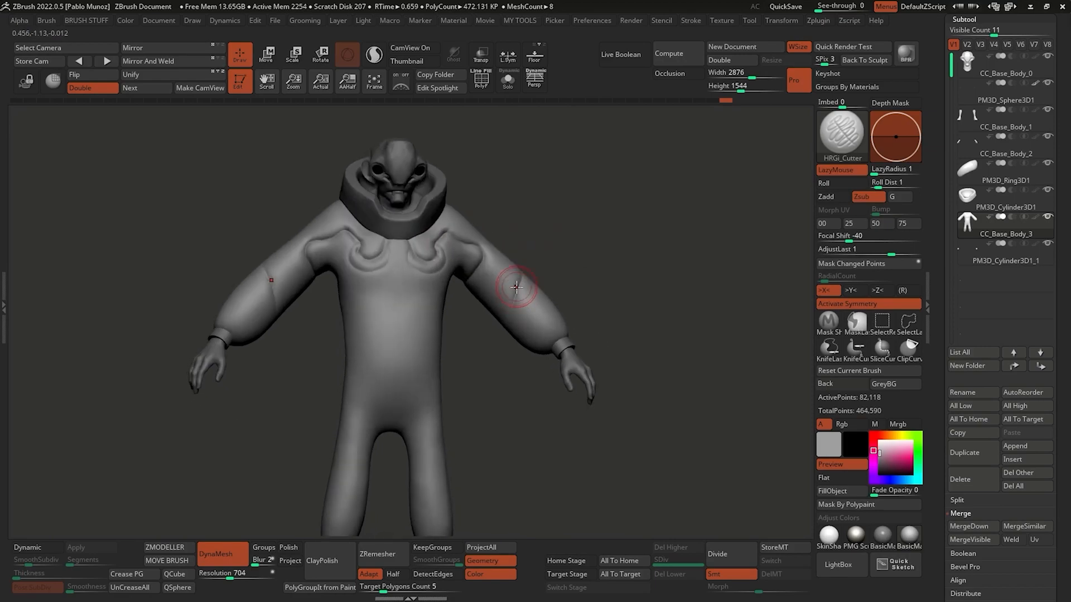
# - Carve a sleeve seam and panel lines across the suit chest with HRGi_Cutter under X symmetry
pyautogui.moveTo(515, 287); pyautogui.dragTo(406, 358)
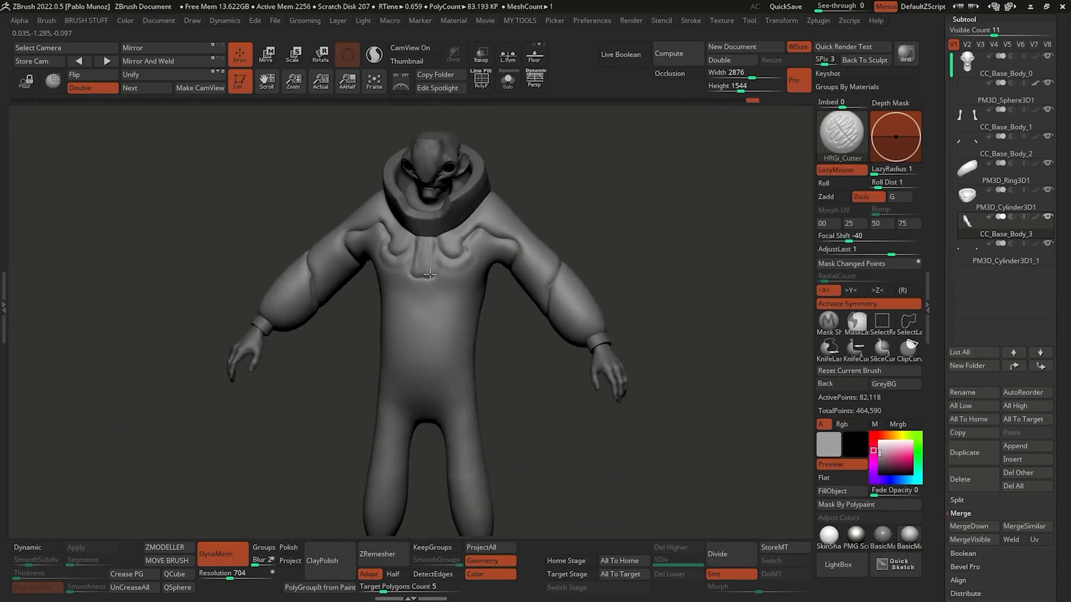
pyautogui.moveTo(428, 275); pyautogui.dragTo(431, 232)
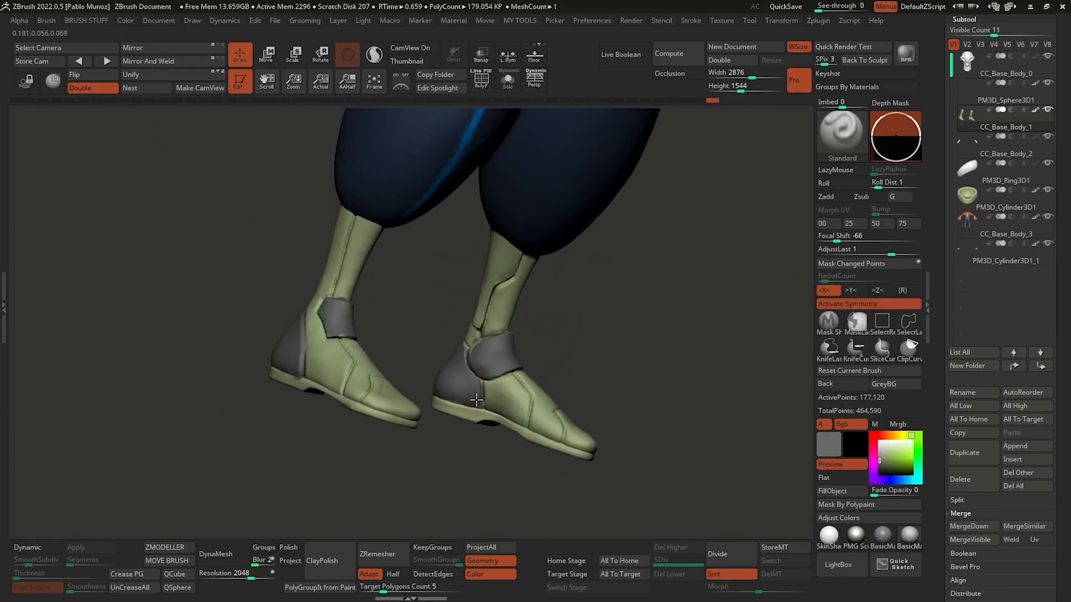
# - Paint the boot strap, then carve a belly panel outline and refine the sleeve seam
pyautogui.moveTo(476, 399); pyautogui.dragTo(643, 315)
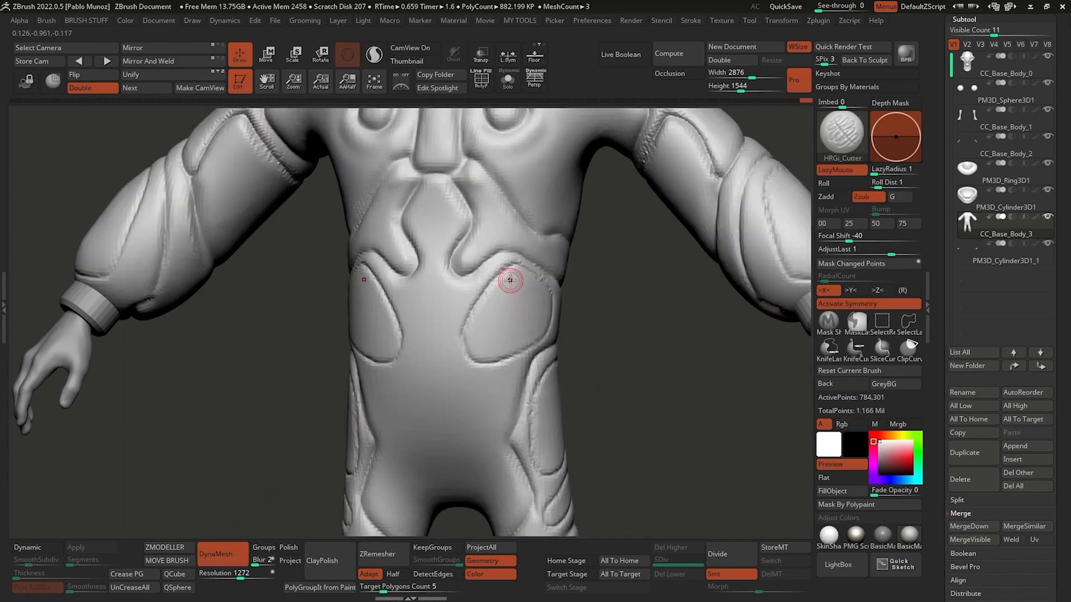
pyautogui.moveTo(508, 280); pyautogui.dragTo(592, 326)
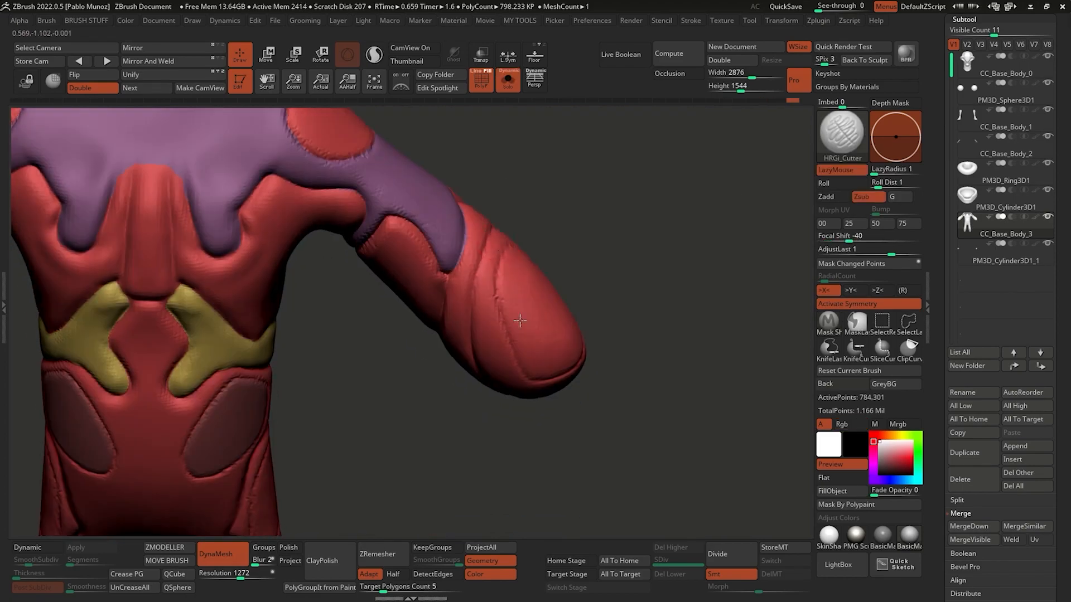
pyautogui.moveTo(520, 321); pyautogui.dragTo(559, 369)
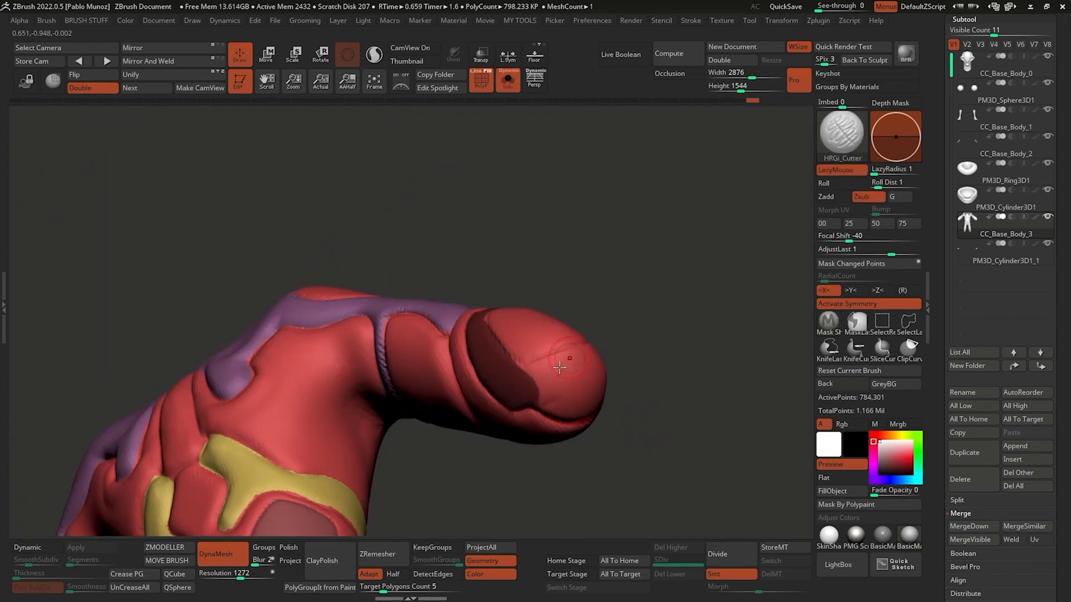